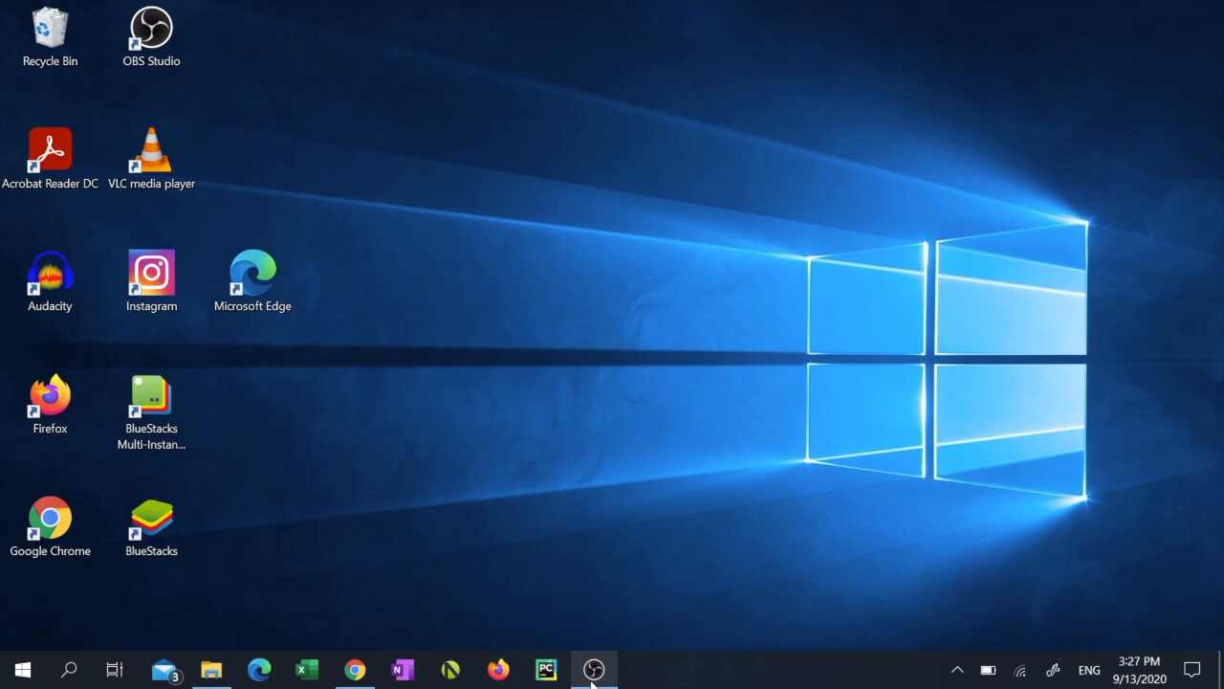
Step: Install Simple Transfer - Photo+Video from the 'Simpletransfer' App Store search results
{"action": "left_click", "coordinate": [592, 668]}
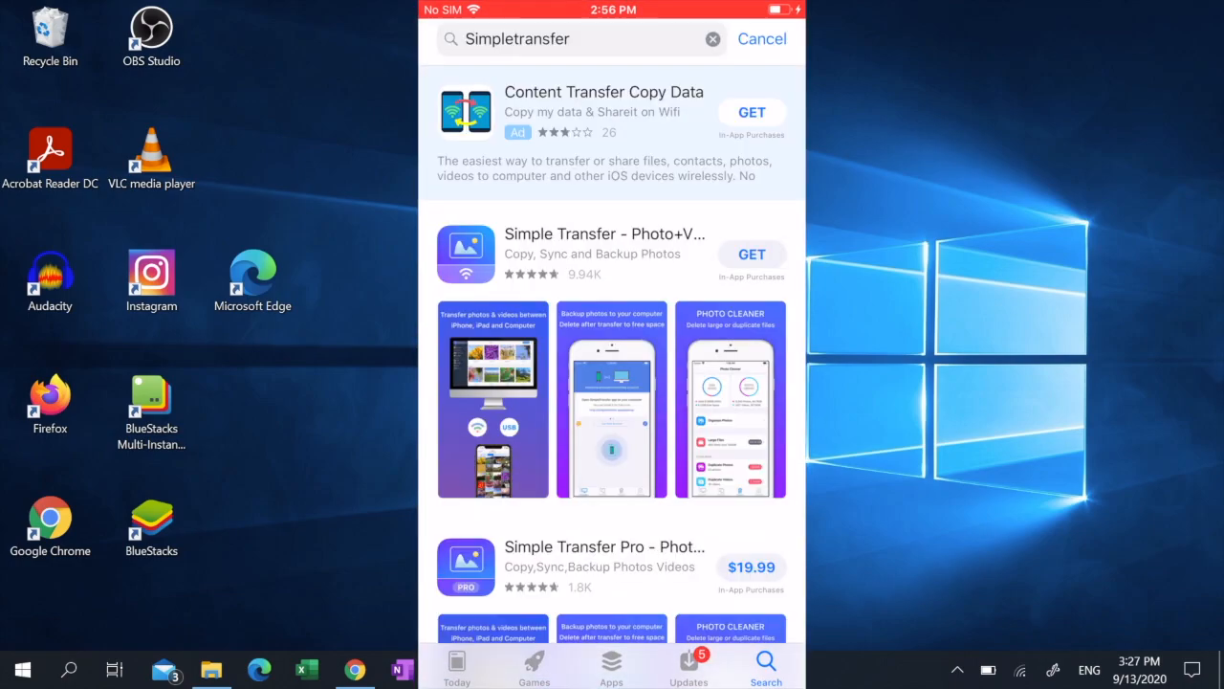
{"action": "left_click", "coordinate": [751, 254]}
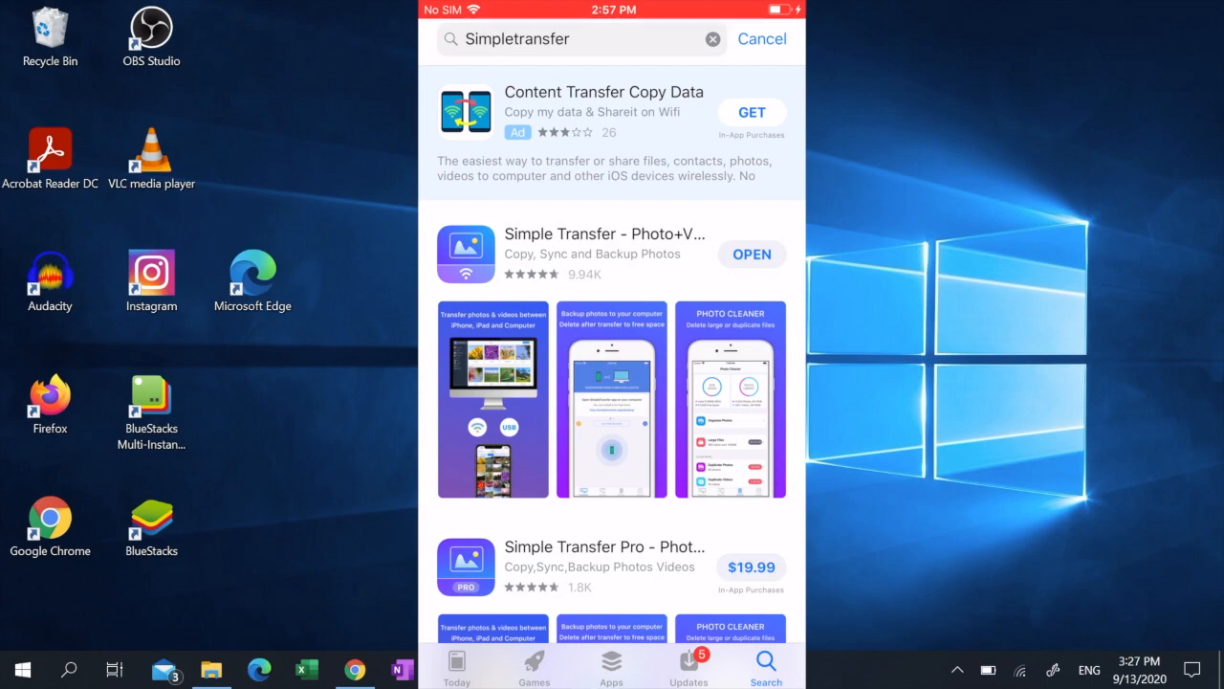
Step: Launch Simple Transfer and continue past the Welcome to Simple Transfer screen
{"action": "left_click", "coordinate": [751, 253]}
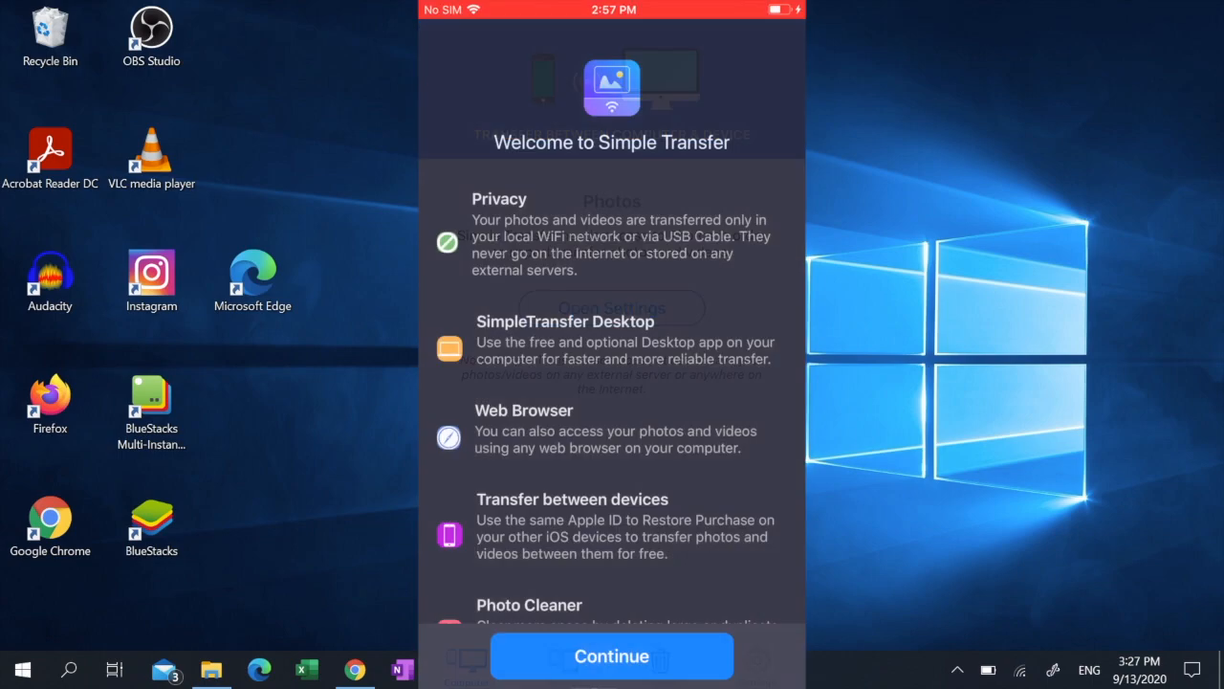
{"action": "left_click", "coordinate": [611, 655]}
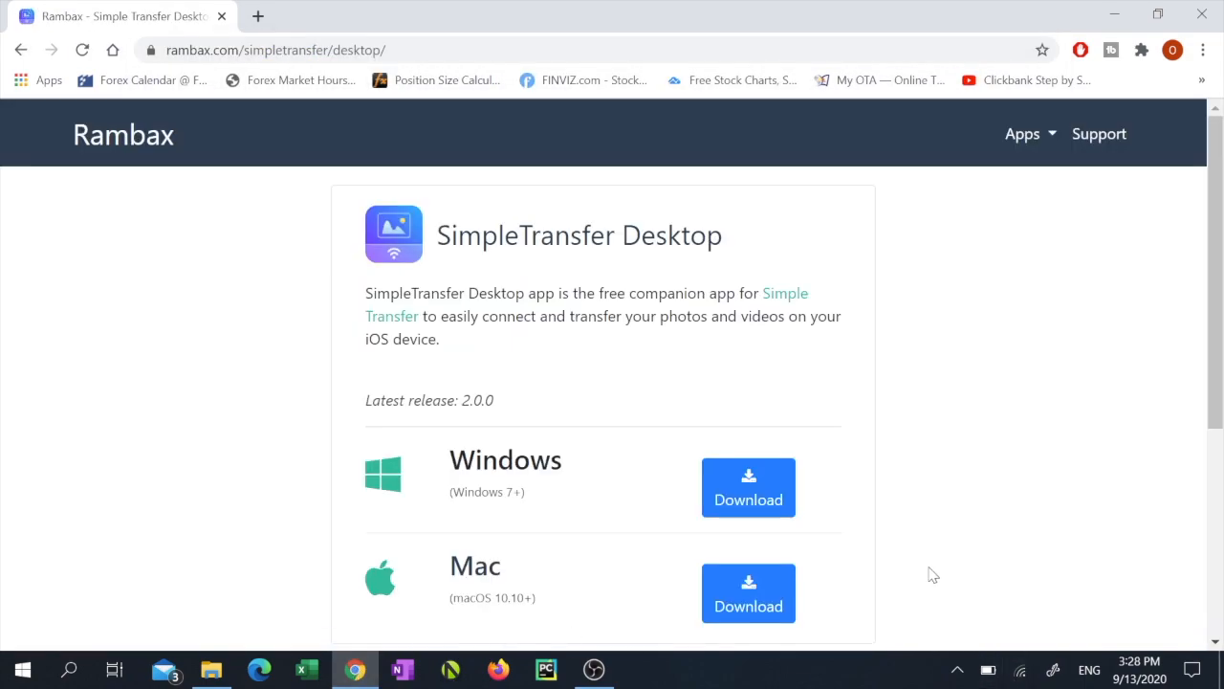
Step: Download the Windows SimpleTransfer Desktop installer from rambax.com and run the .exe
{"action": "left_click", "coordinate": [748, 487]}
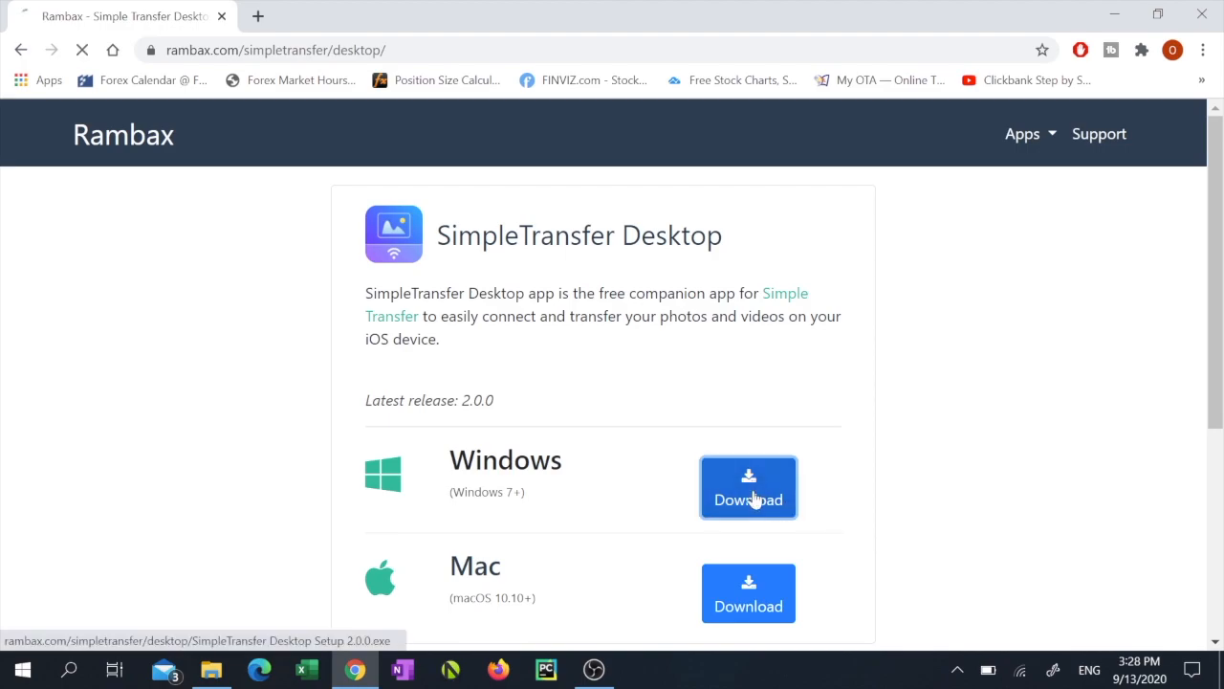
{"action": "left_click", "coordinate": [748, 486]}
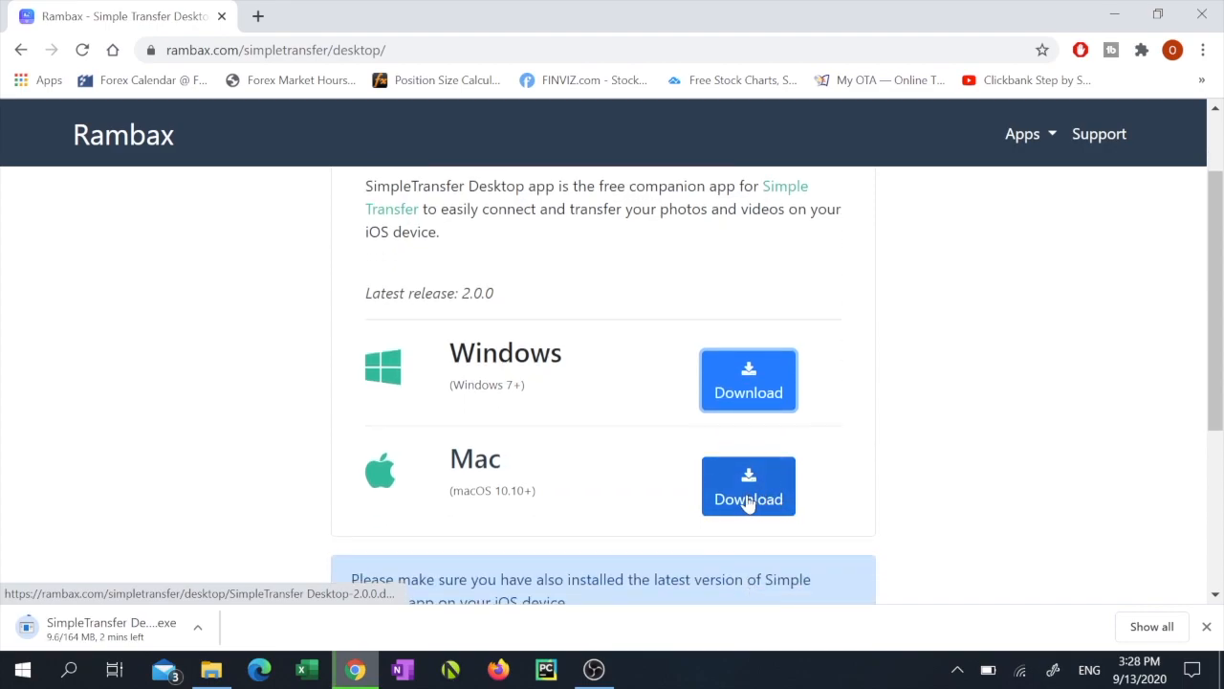
{"action": "mouse_move", "coordinate": [263, 467]}
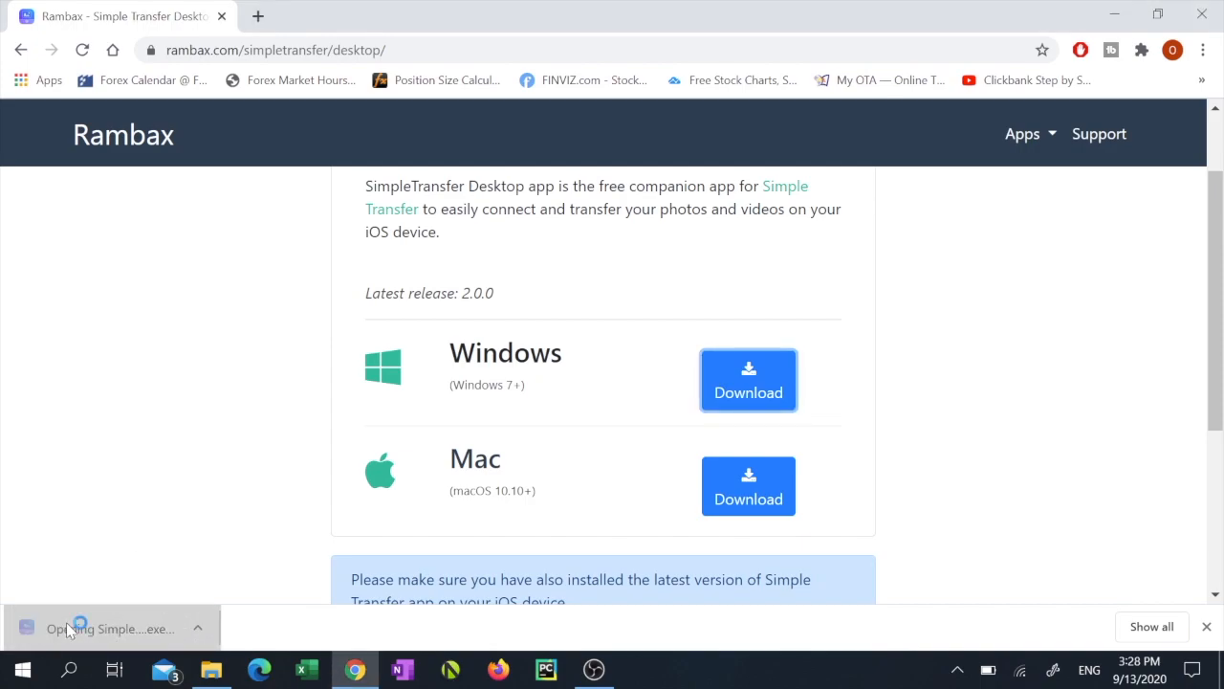
{"action": "left_click", "coordinate": [110, 628]}
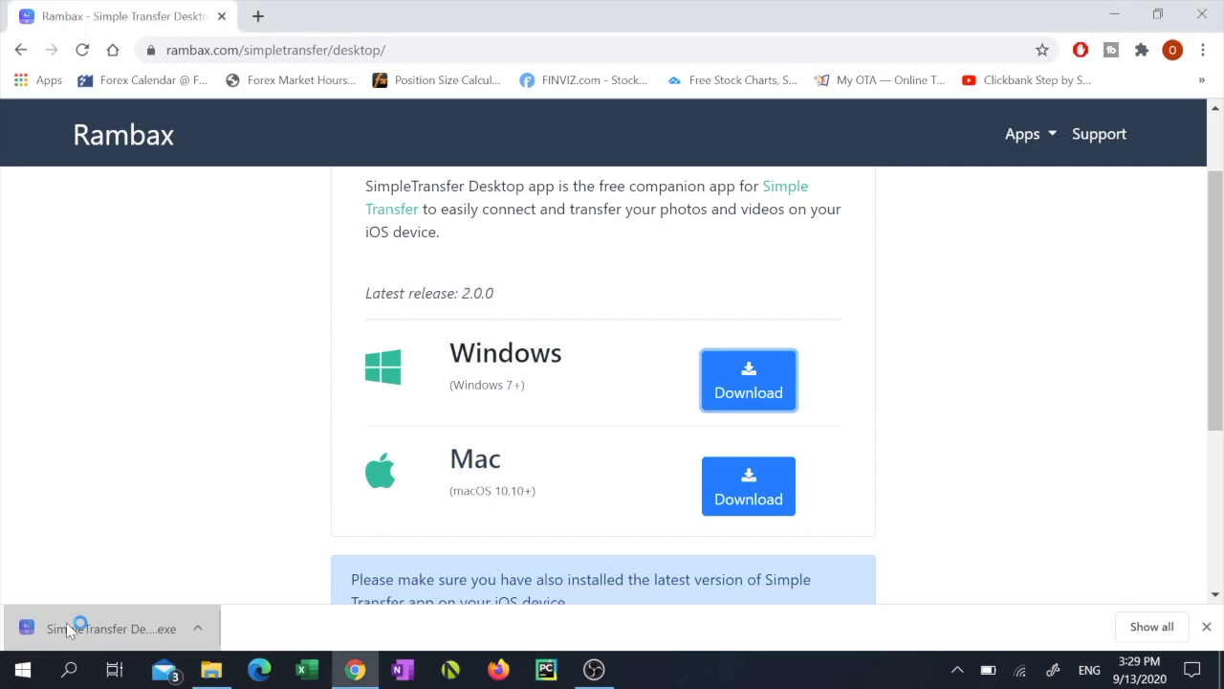
{"action": "left_click", "coordinate": [110, 628]}
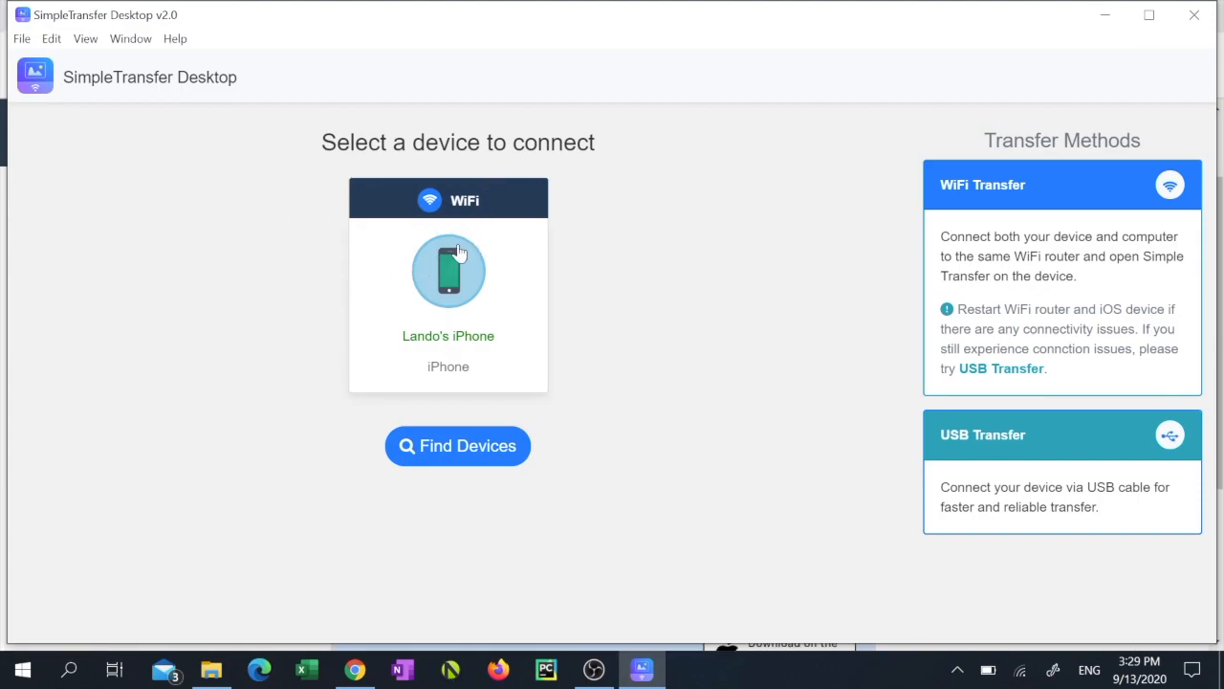
{"action": "mouse_move", "coordinate": [643, 282]}
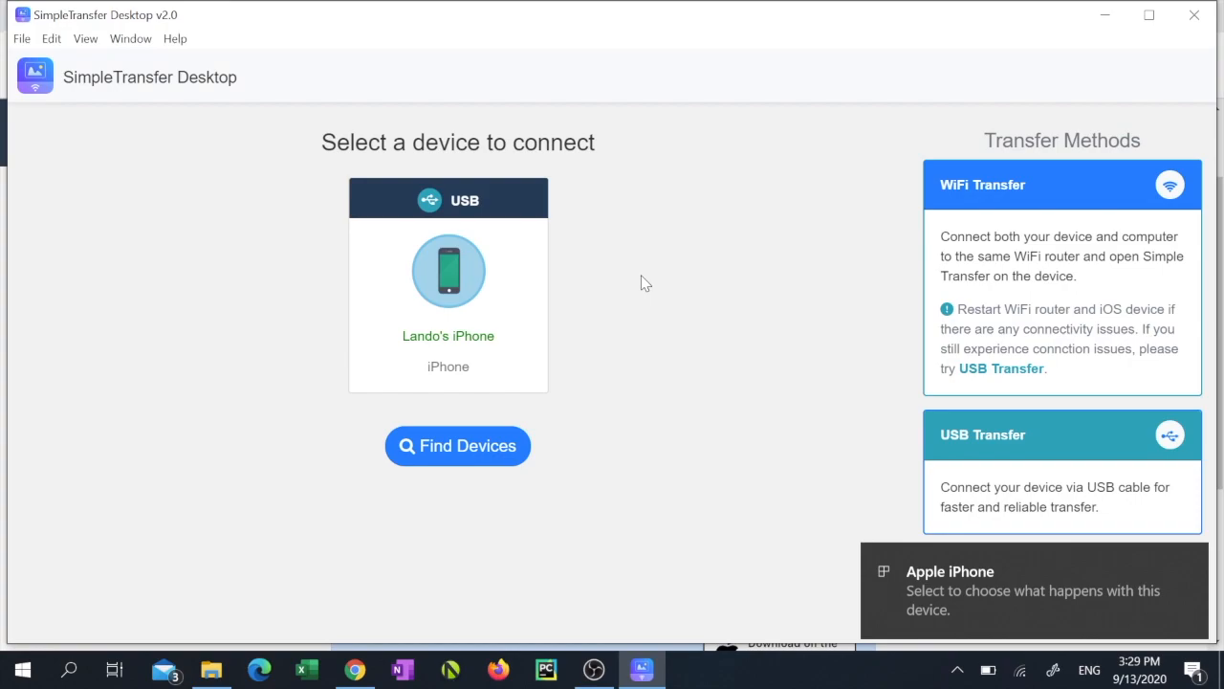
{"action": "mouse_move", "coordinate": [616, 269]}
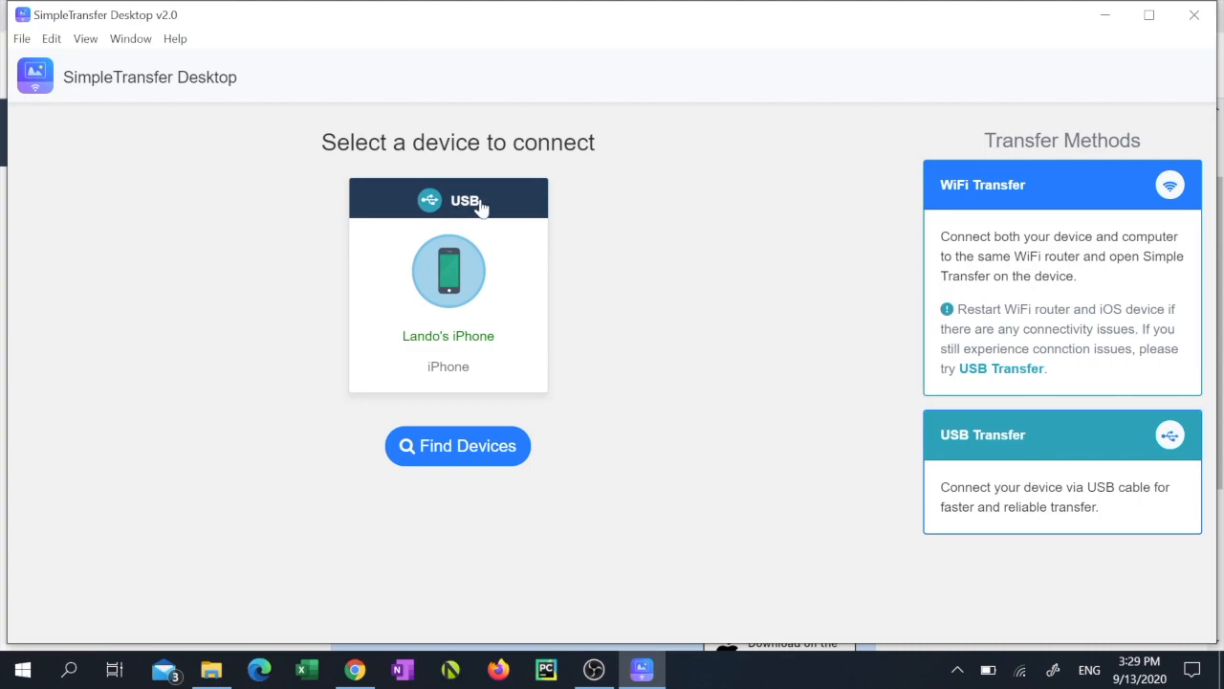
{"action": "mouse_move", "coordinate": [438, 285]}
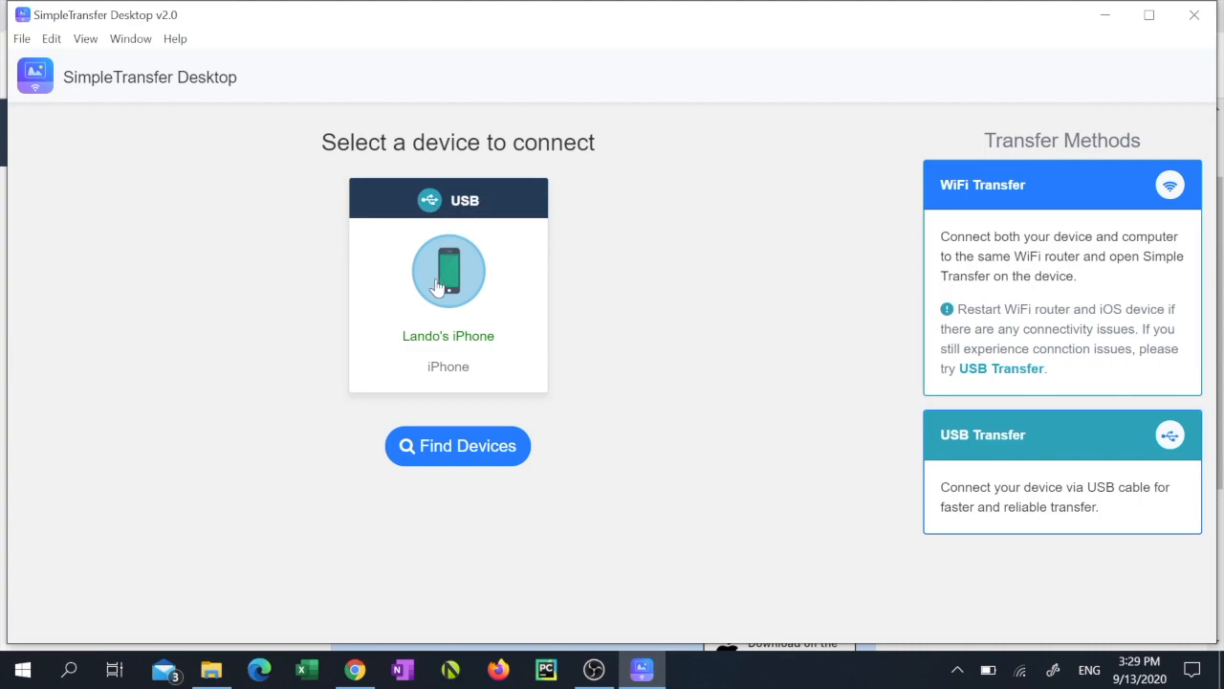
{"action": "left_click", "coordinate": [447, 270]}
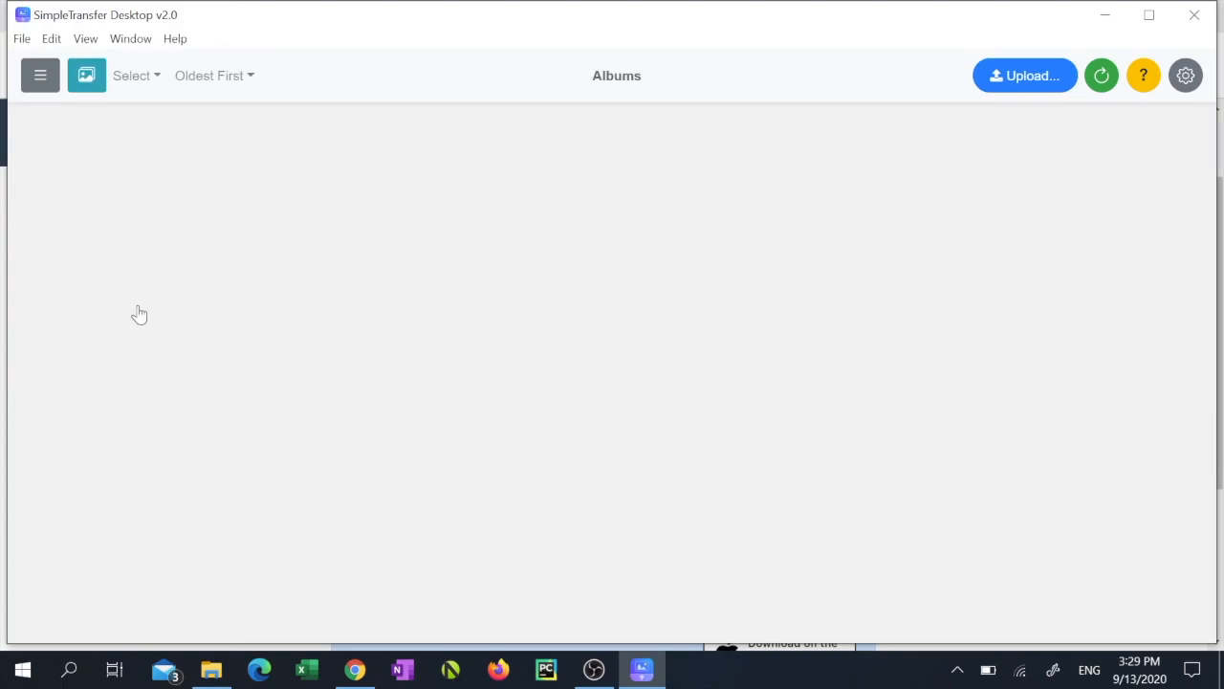
{"action": "left_click", "coordinate": [86, 74]}
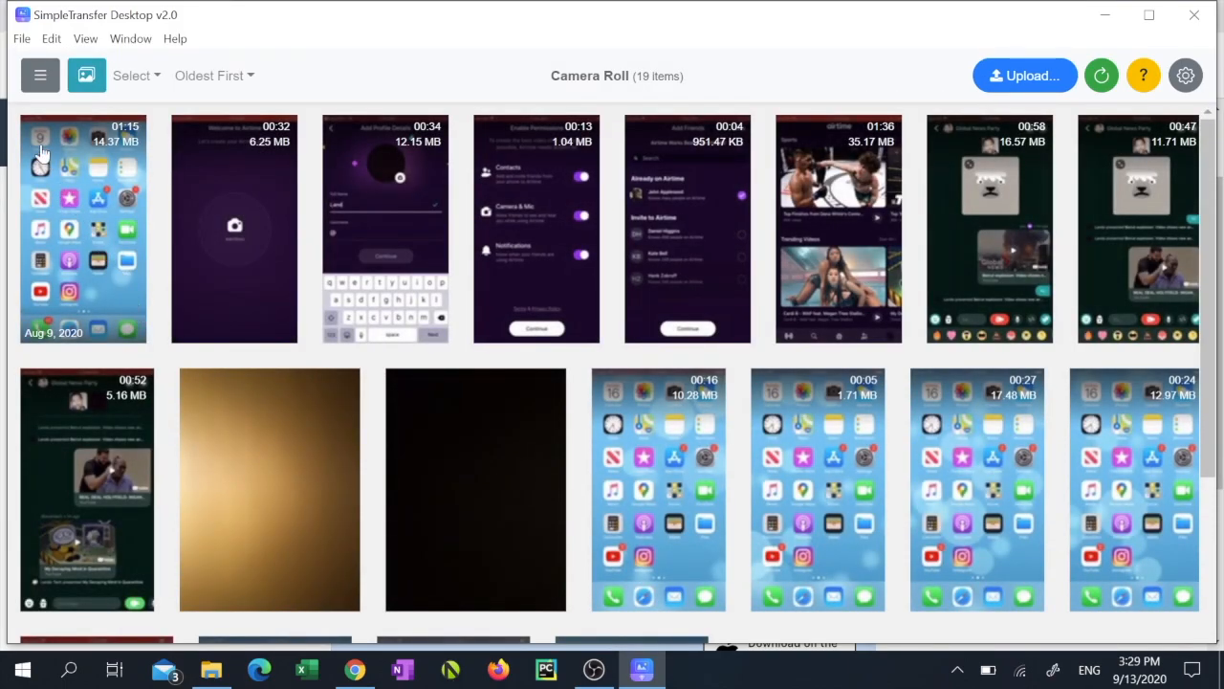
{"action": "left_click", "coordinate": [83, 228]}
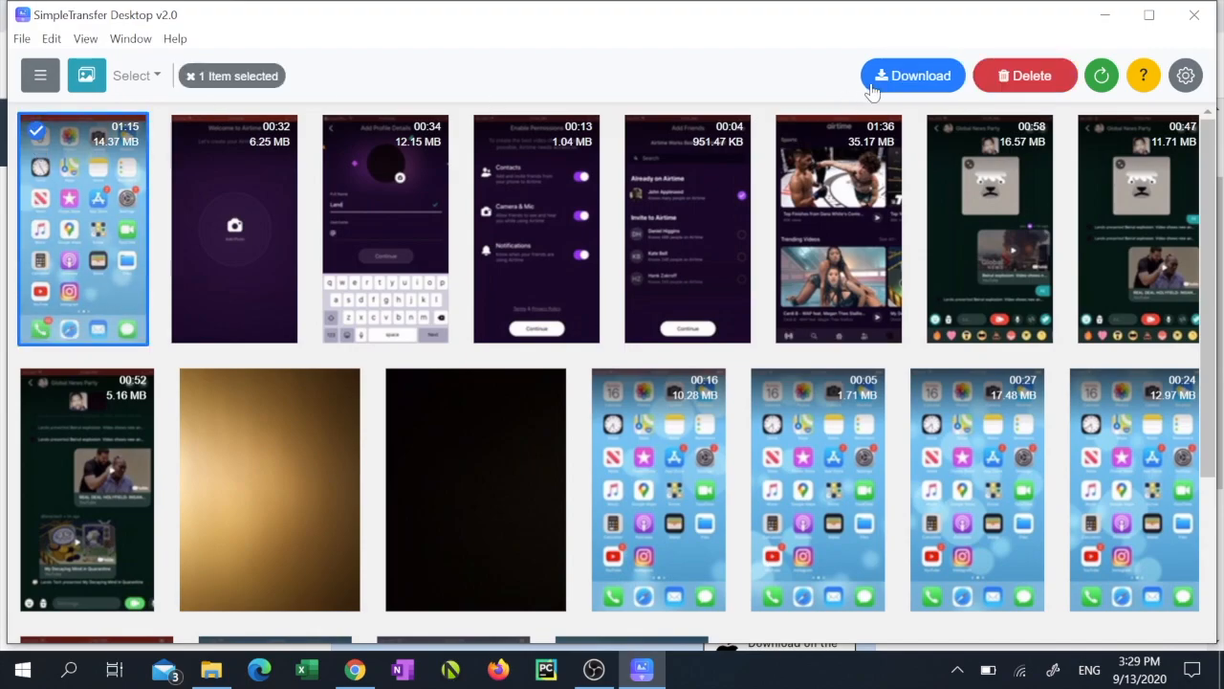
Step: Download the video in Original format to Downloads, accepting the format warning
{"action": "left_click", "coordinate": [912, 76]}
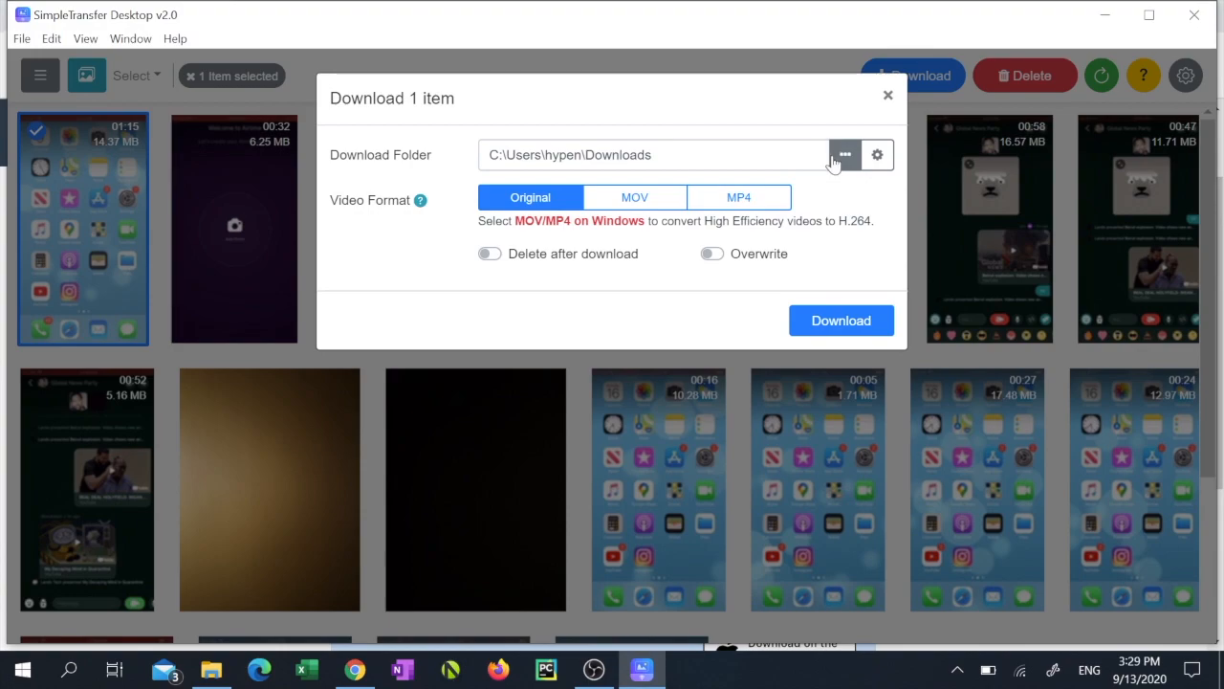
{"action": "mouse_move", "coordinate": [634, 197]}
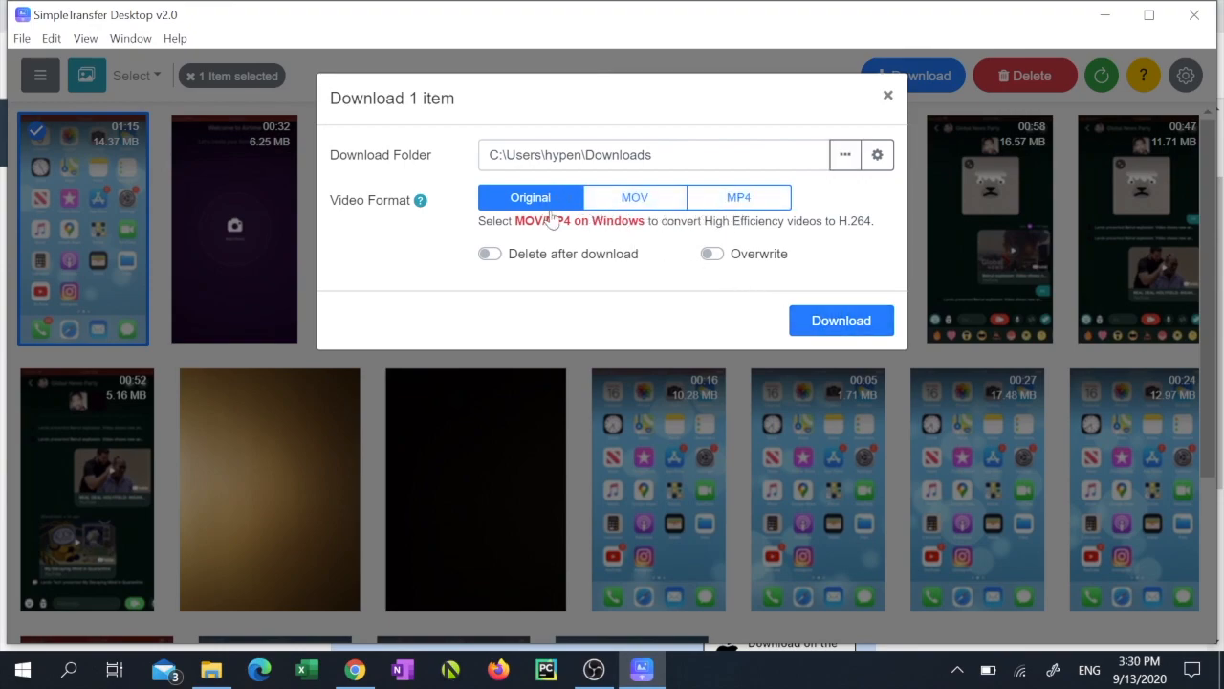
{"action": "mouse_move", "coordinate": [841, 320]}
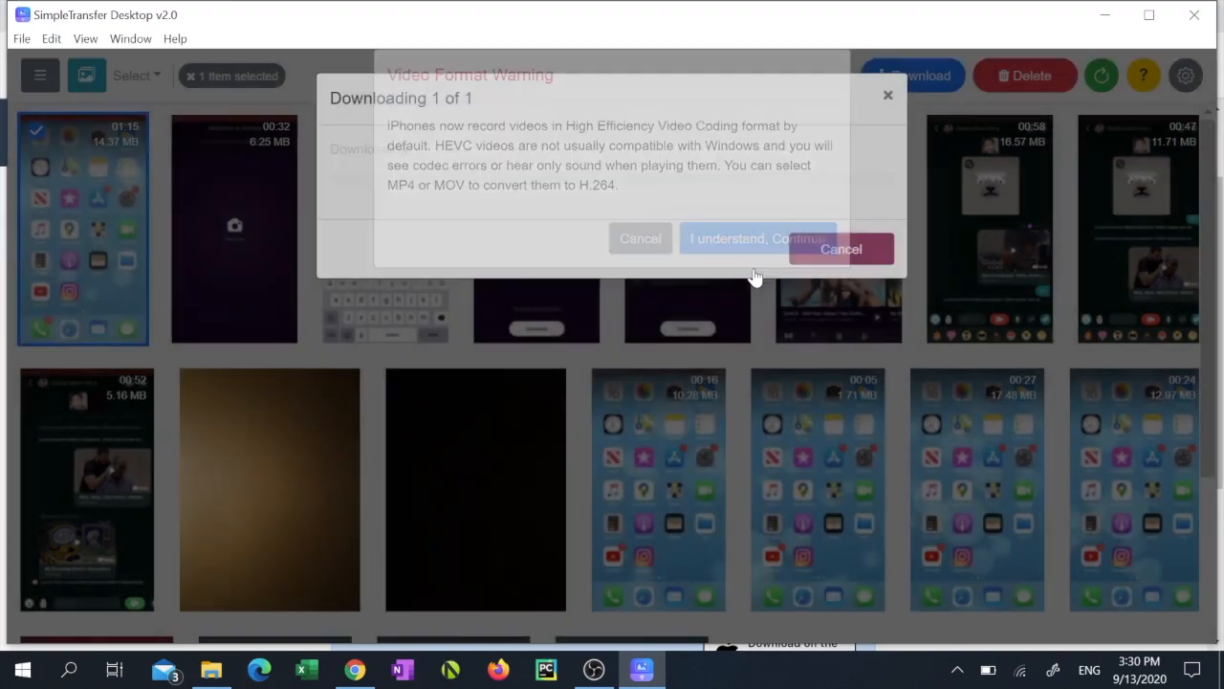
{"action": "left_click", "coordinate": [757, 238]}
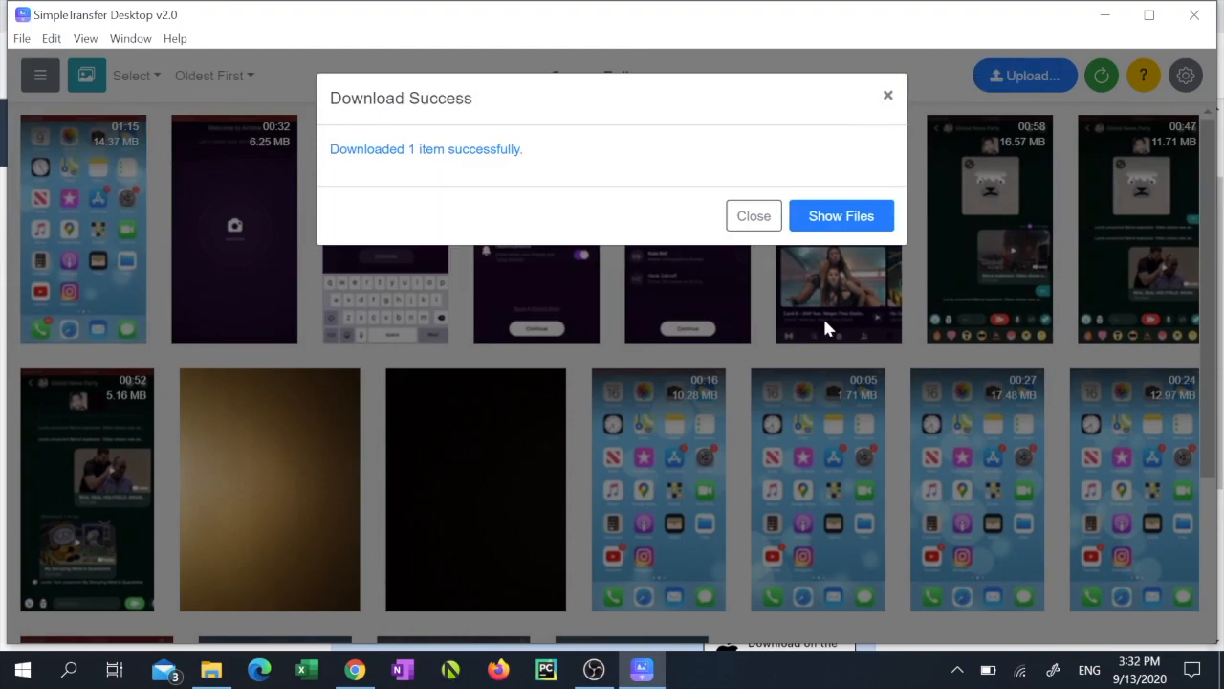
{"action": "mouse_move", "coordinate": [841, 215]}
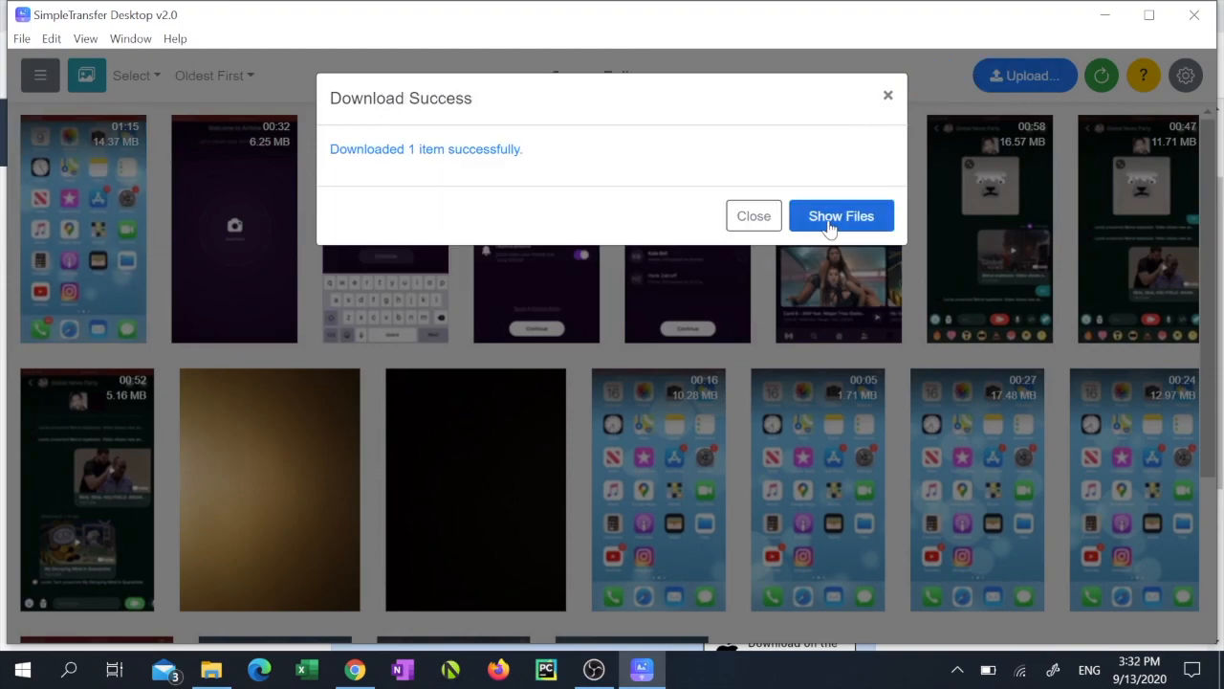